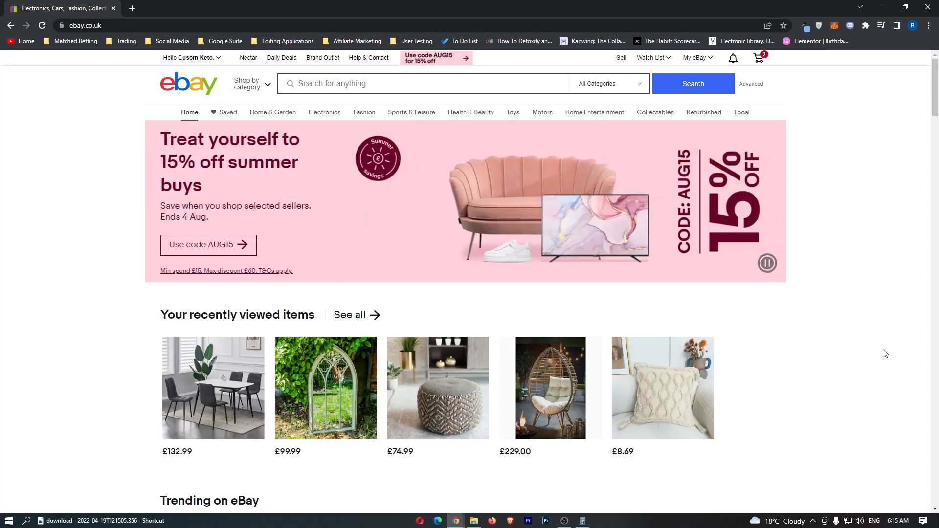
mouse_move(869, 348)
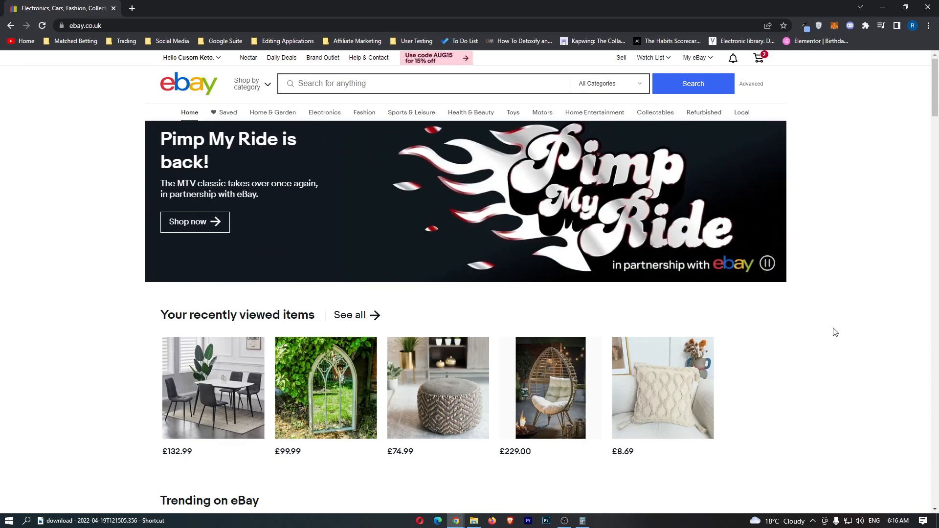
mouse_move(925, 186)
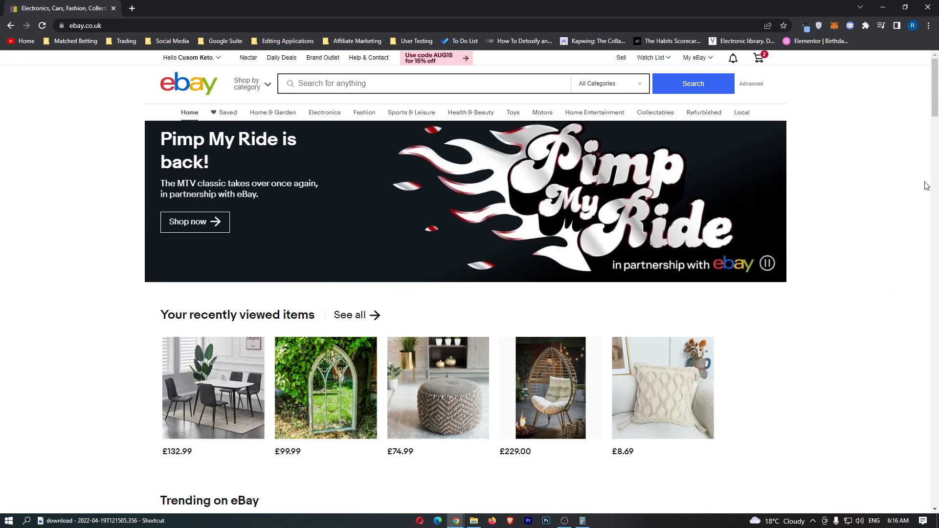
- Reach the Purchase history page via the My eBay account menu
click(694, 58)
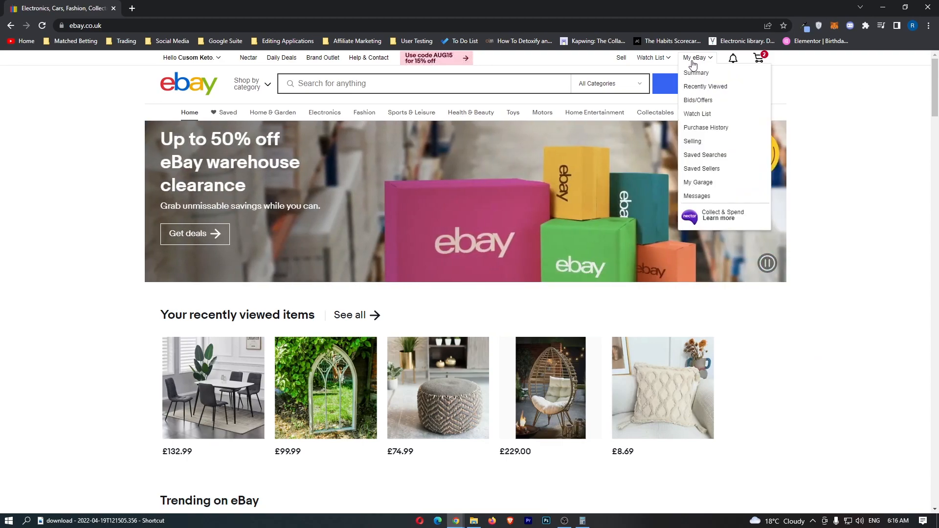
mouse_move(696, 195)
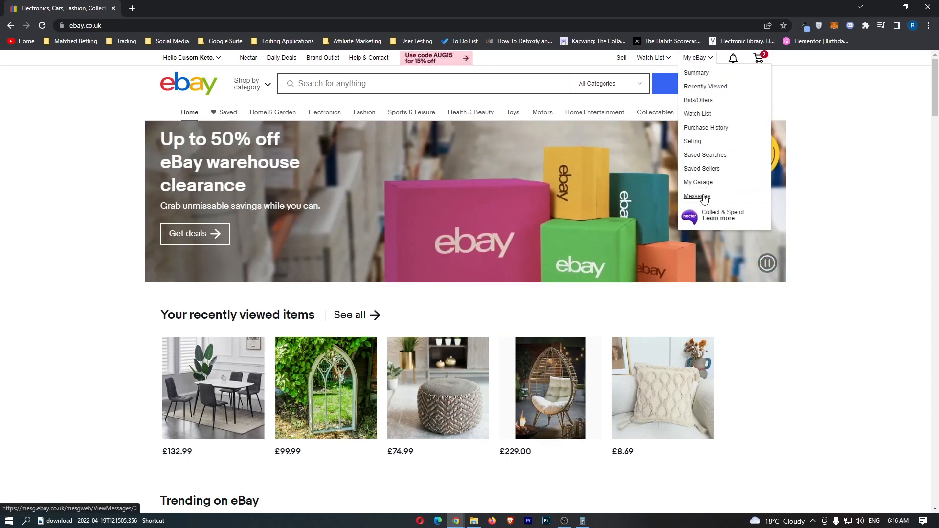
mouse_move(705, 128)
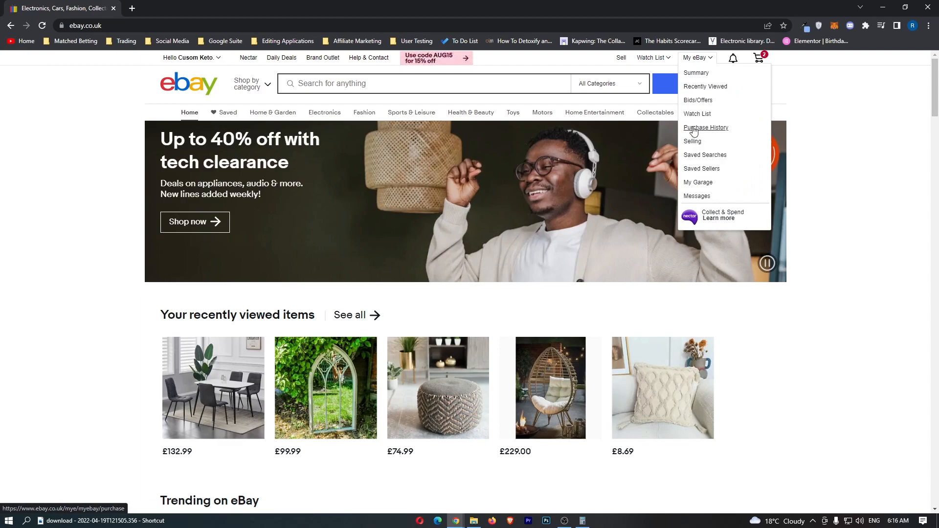
click(705, 127)
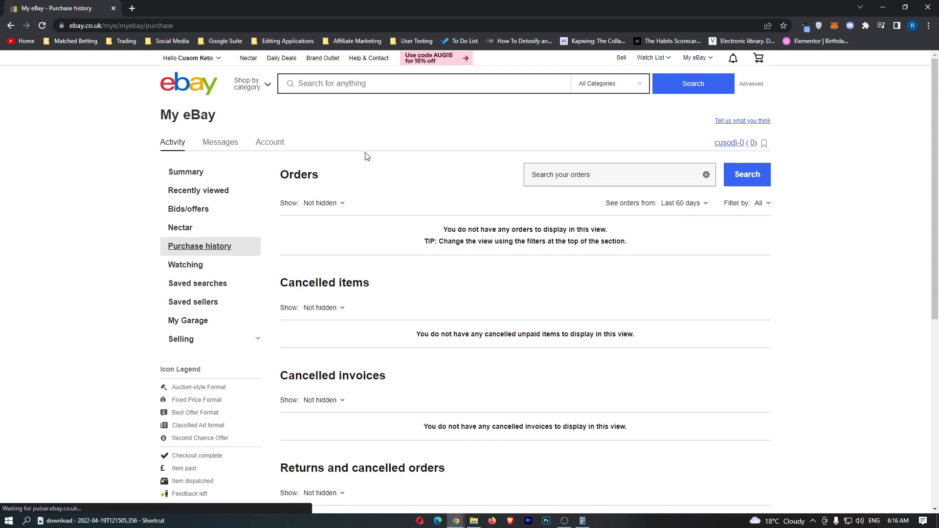
scroll(down, 3)
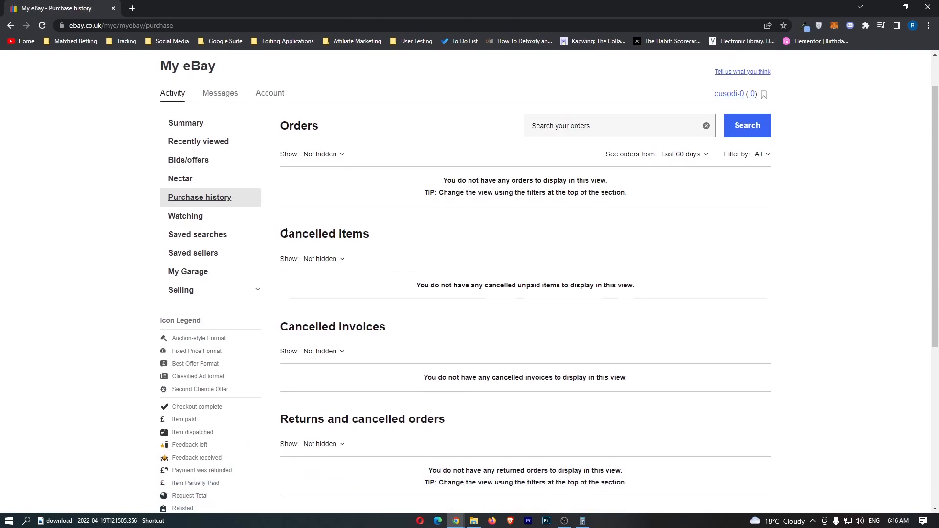
mouse_move(391, 241)
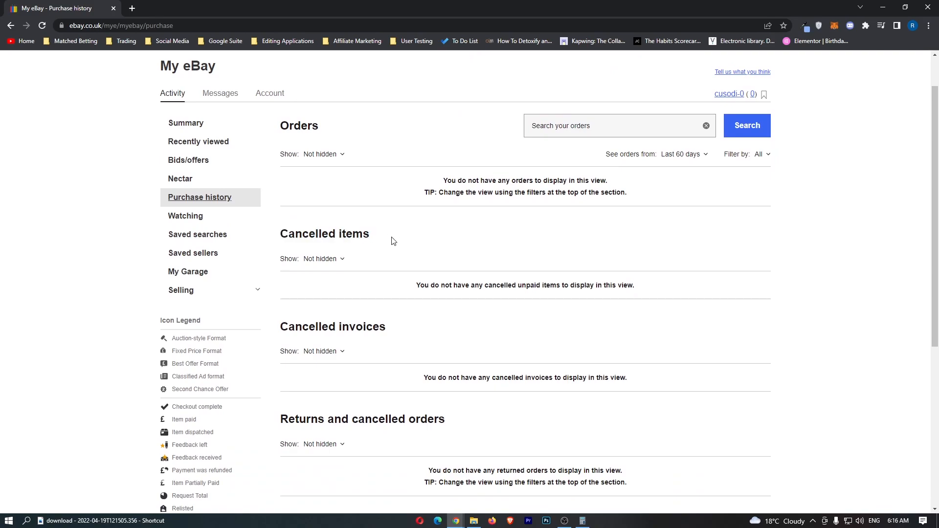
scroll(down, 3)
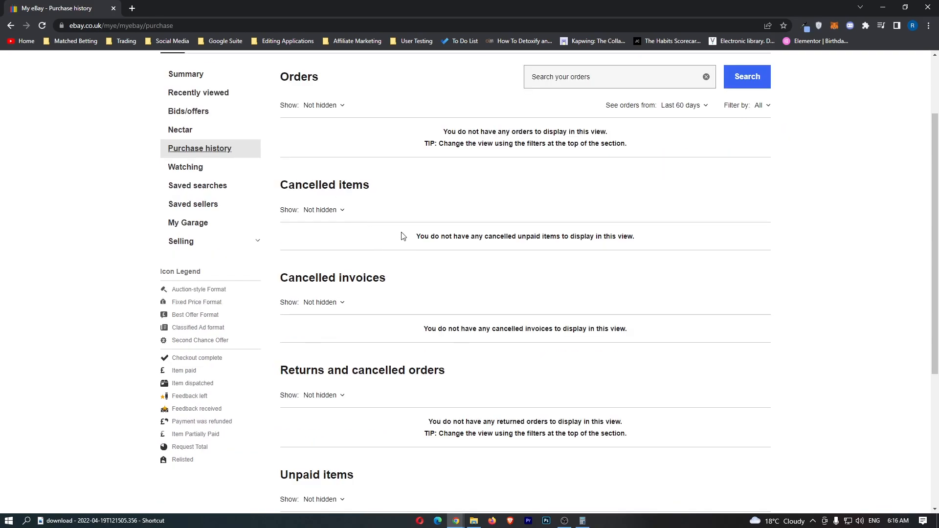